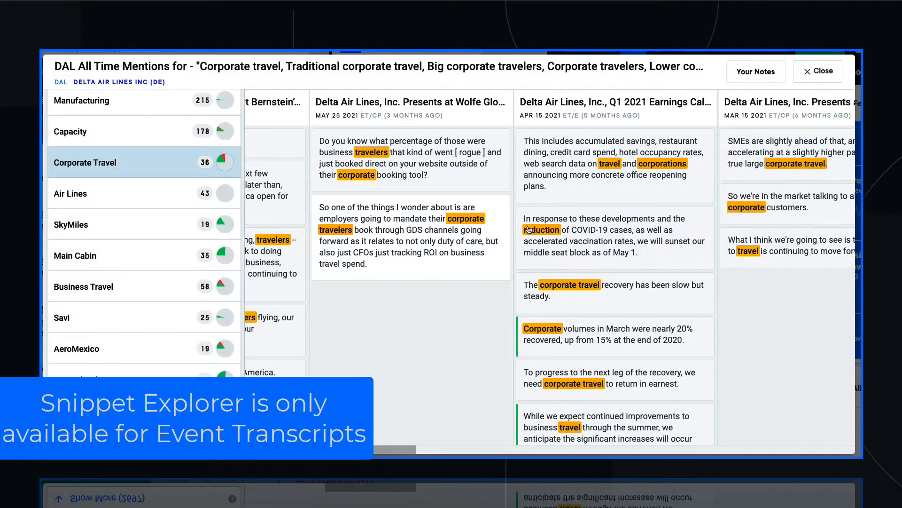
Step: Scan the DAL All Time Mentions columns, then return to the Tesla Inc dashboard
scroll("right", 3)
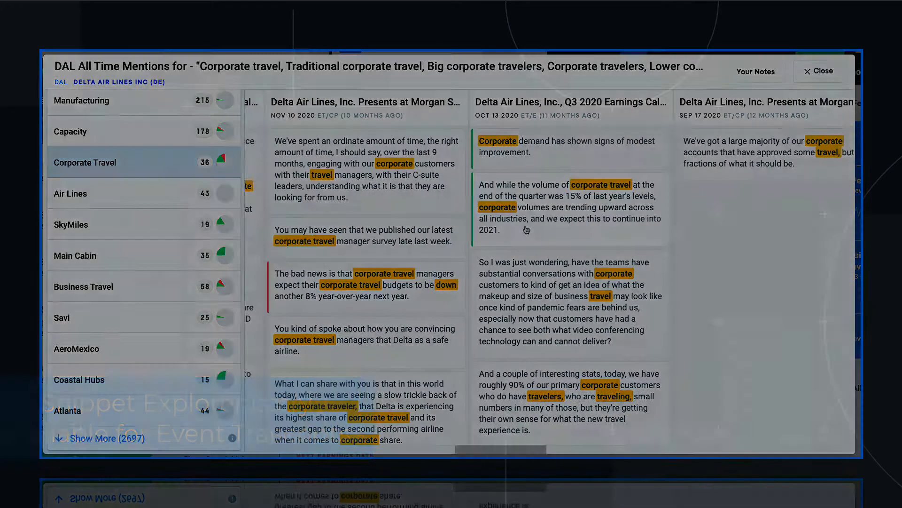
left_click(818, 71)
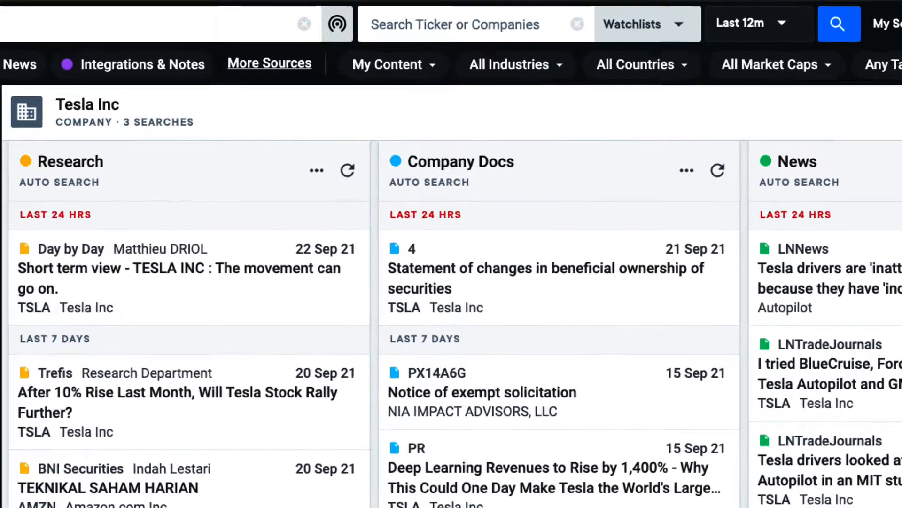
Step: Search DAL, choose Delta Air Lines Inc and show all historic Corporate Travel mentions
type("DAL")
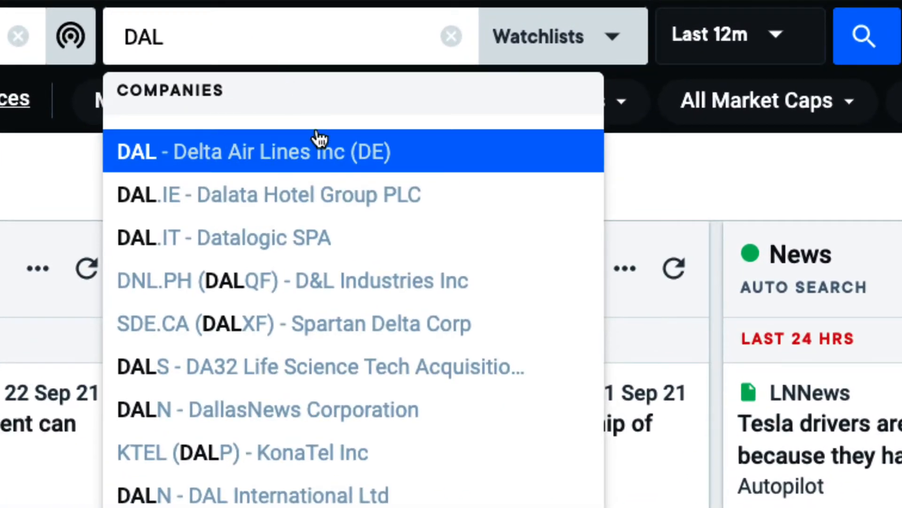
left_click(253, 150)
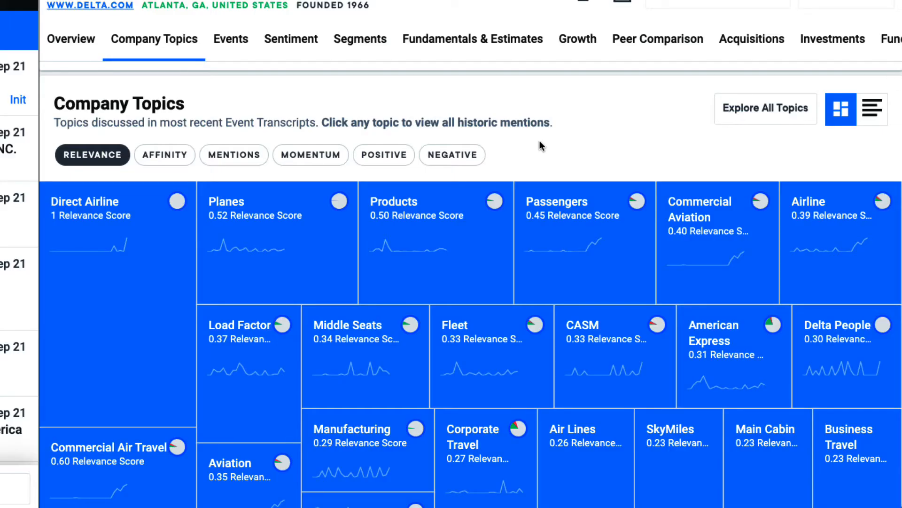
left_click(473, 428)
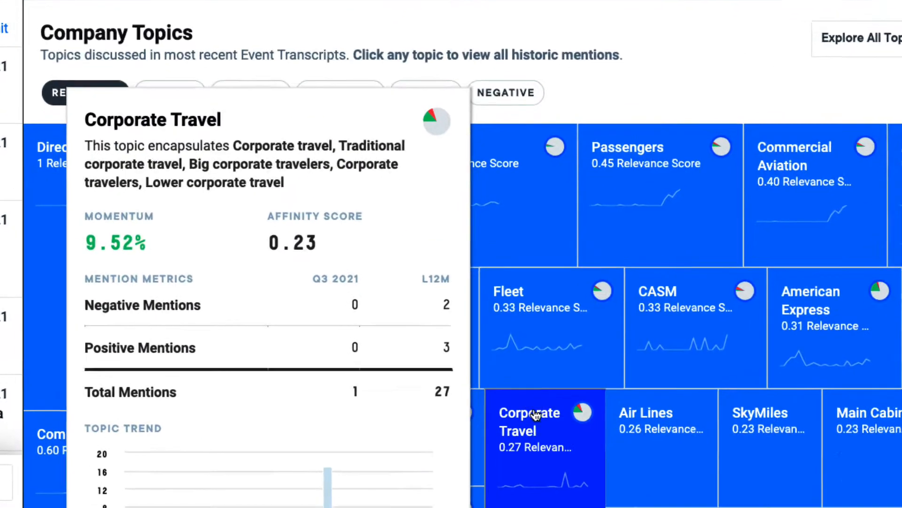
scroll("down", 3)
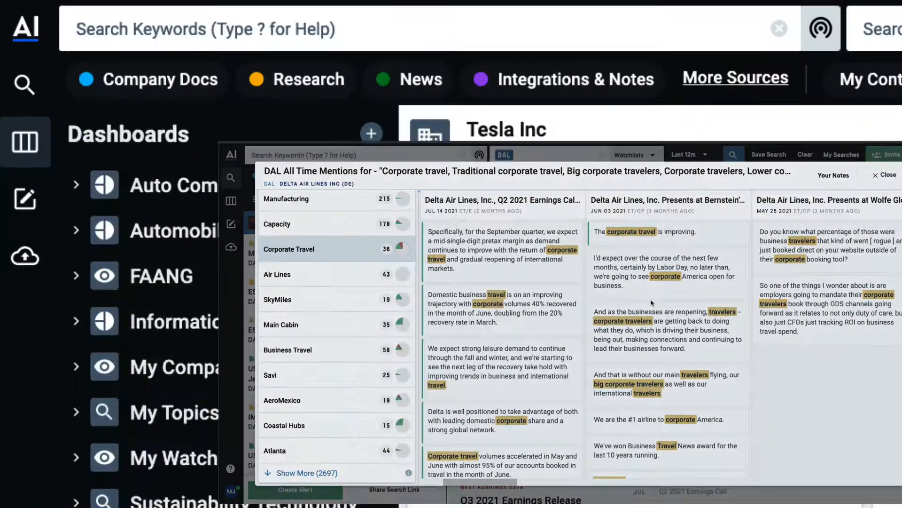
Step: Search the keyword 'cyber' to reach Tesla's Q2 2021 Earnings Call transcript
type("cyber")
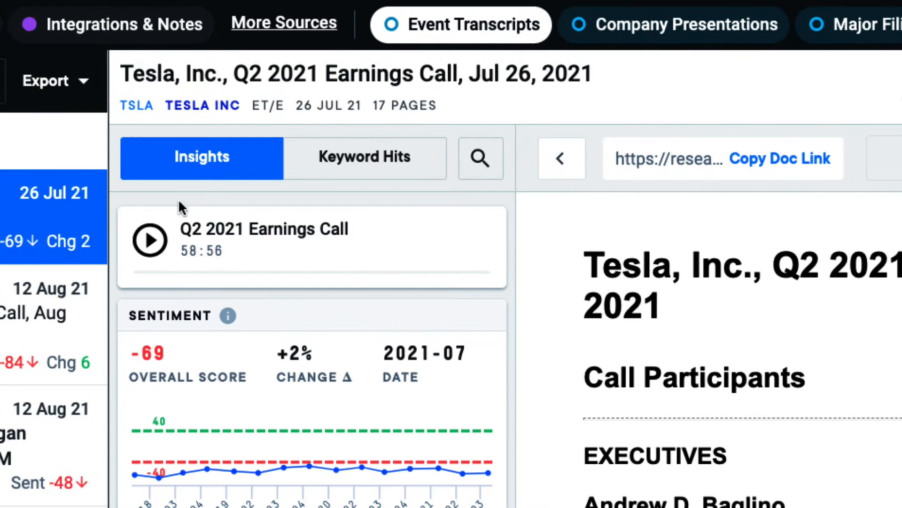
Step: Show the history of Tesla's Production topic from the Insights panel
scroll("down", 3)
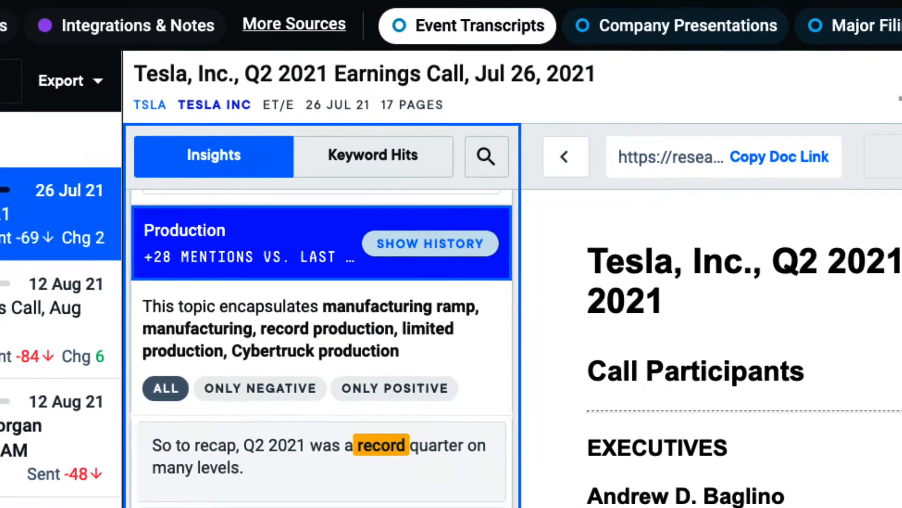
left_click(429, 242)
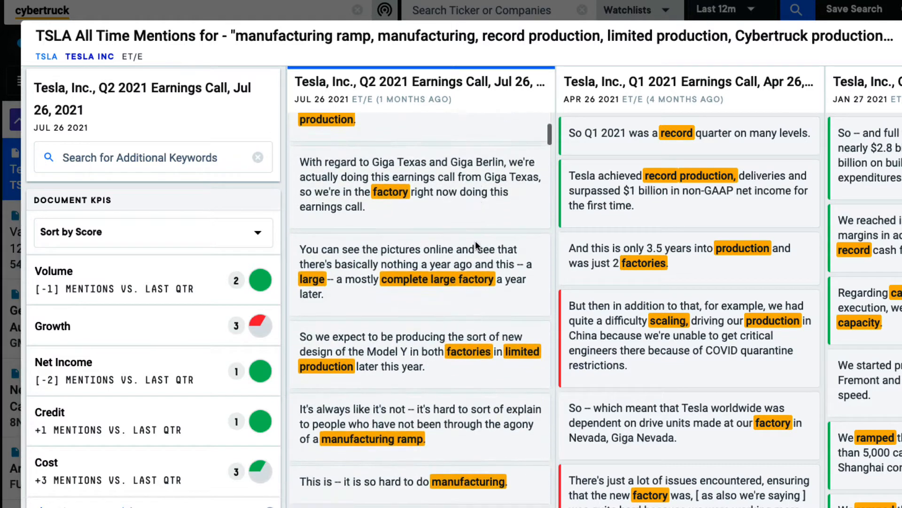
scroll("down", 3)
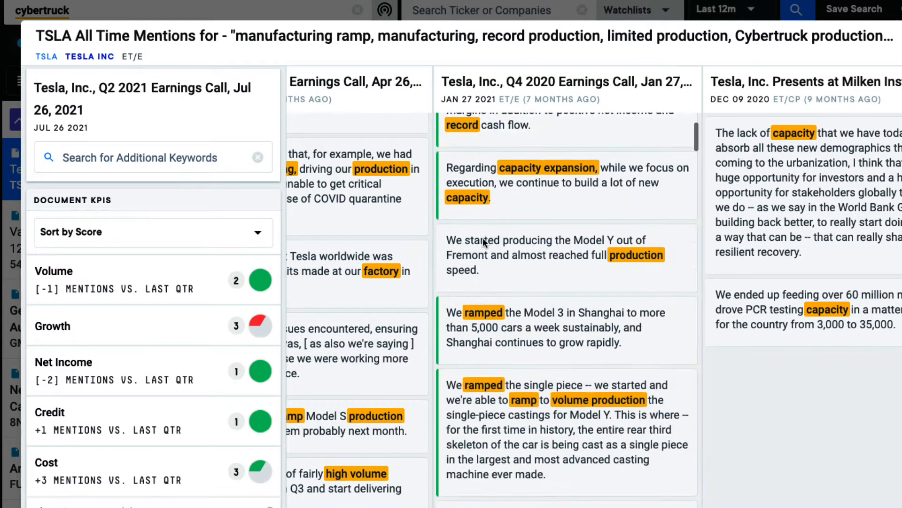
scroll("down", 3)
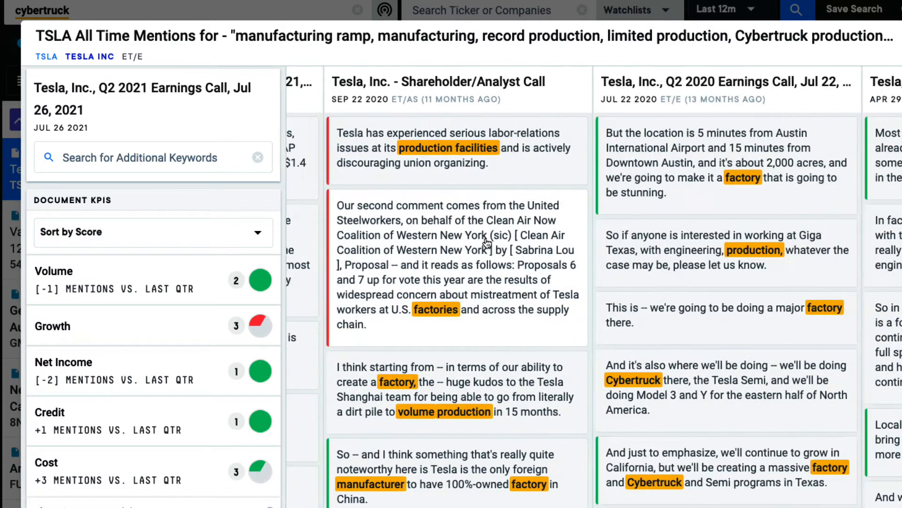
scroll("right", 3)
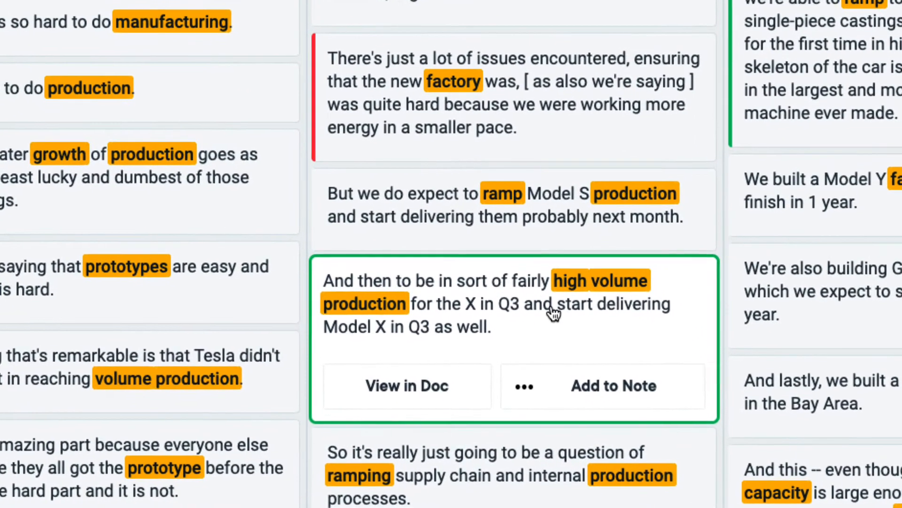
mouse_move(406, 386)
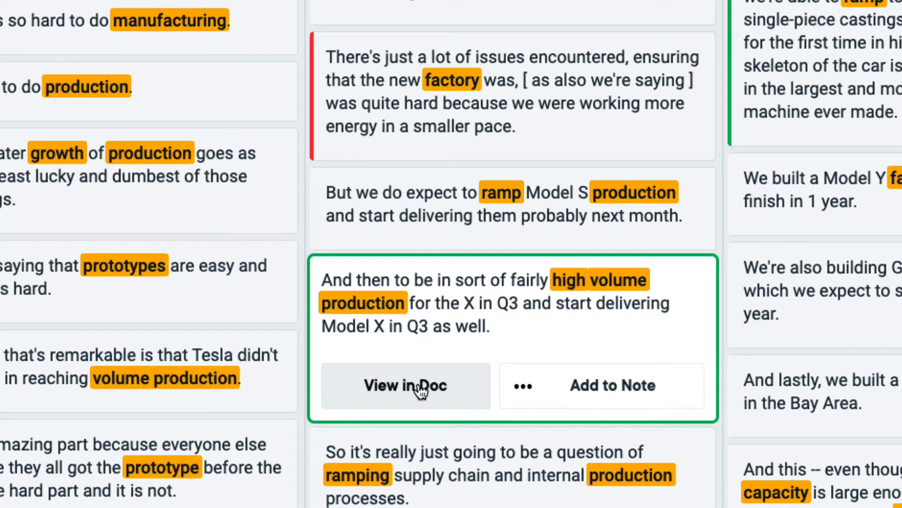
Step: View the Model X high volume production snippet in its full transcript
left_click(405, 385)
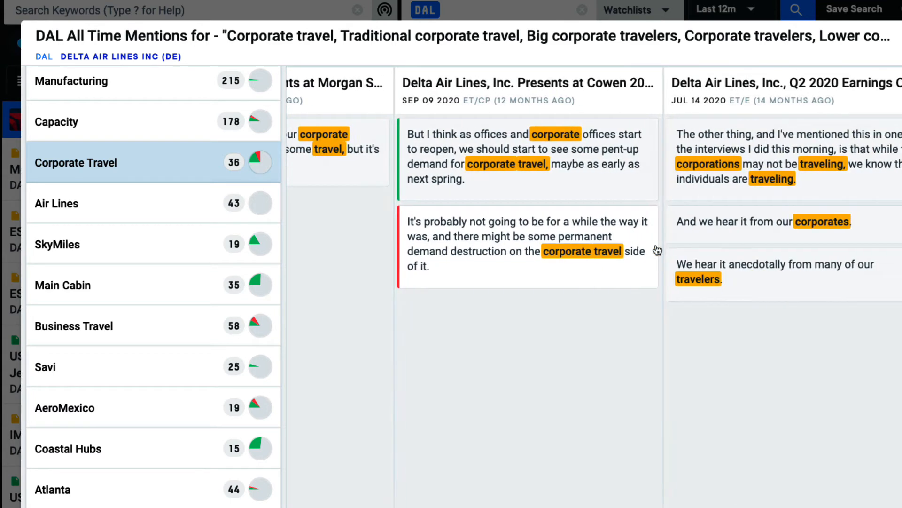
scroll("right", 3)
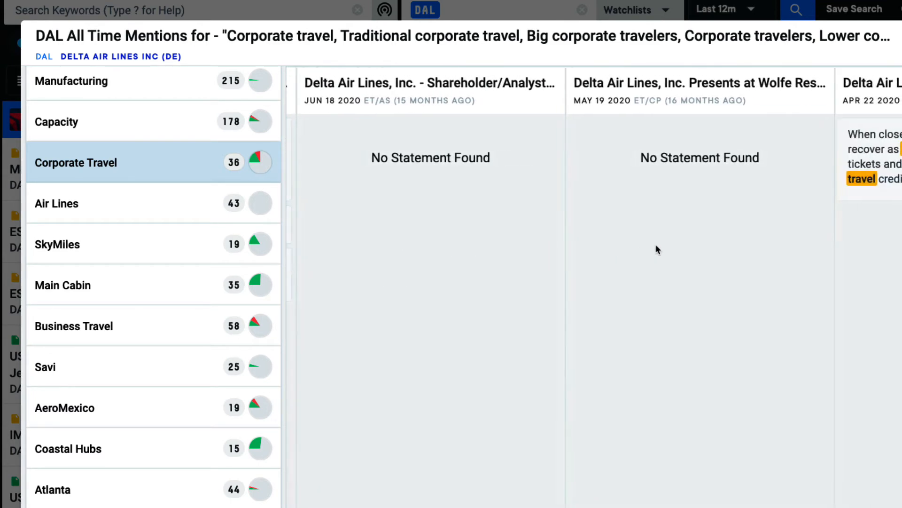